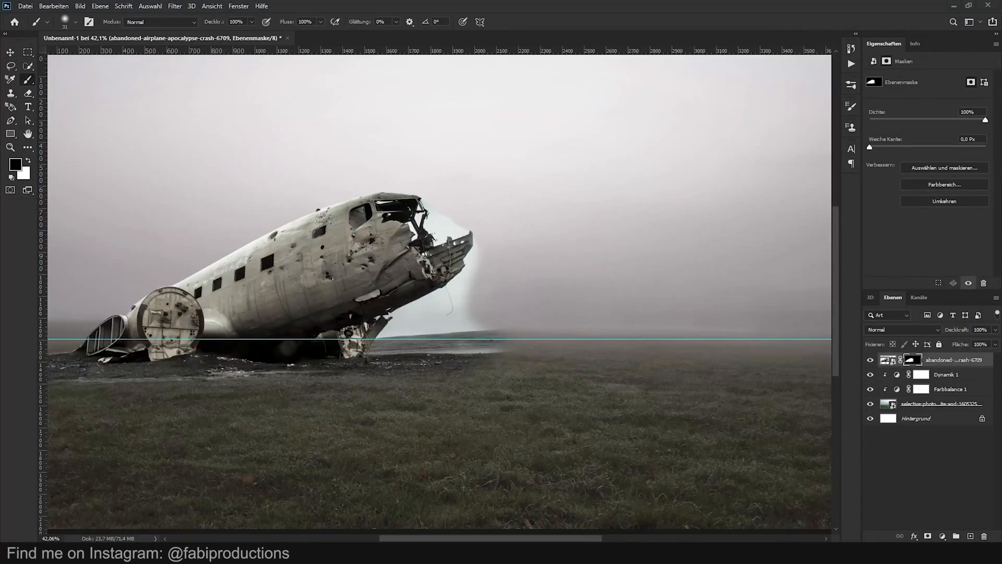
- Mask away the original background around the plane's nose to reveal the stormy sky
left_click(870, 298)
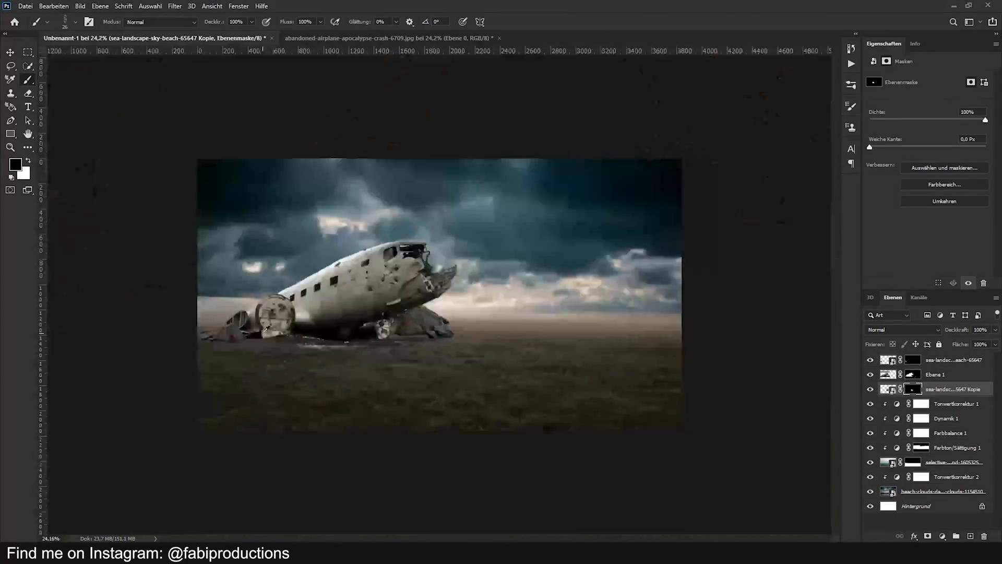
scroll("up", 3)
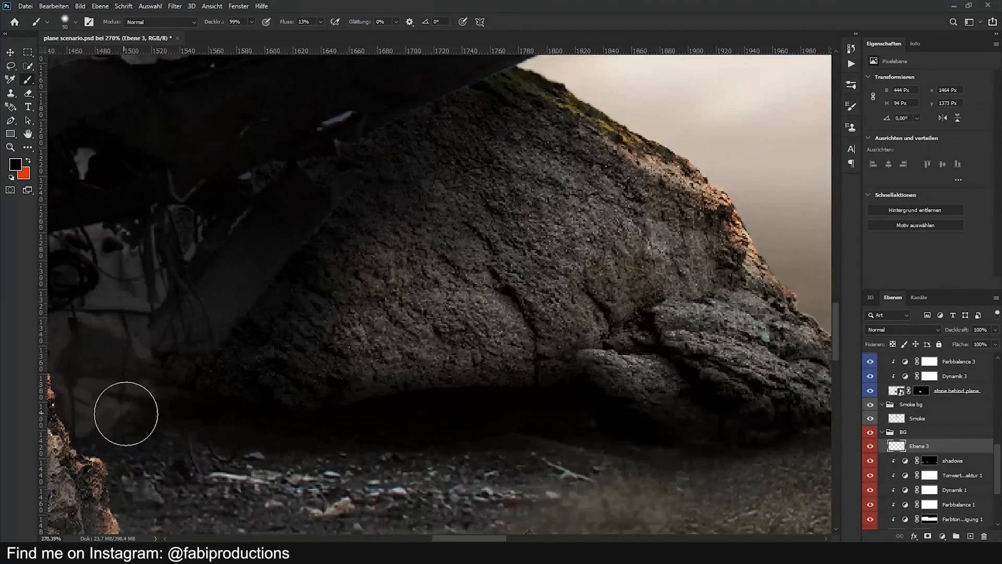
- Free-transform the pasted factory skyline to fit the hazy horizon behind the rock
key("Ctrl+T")
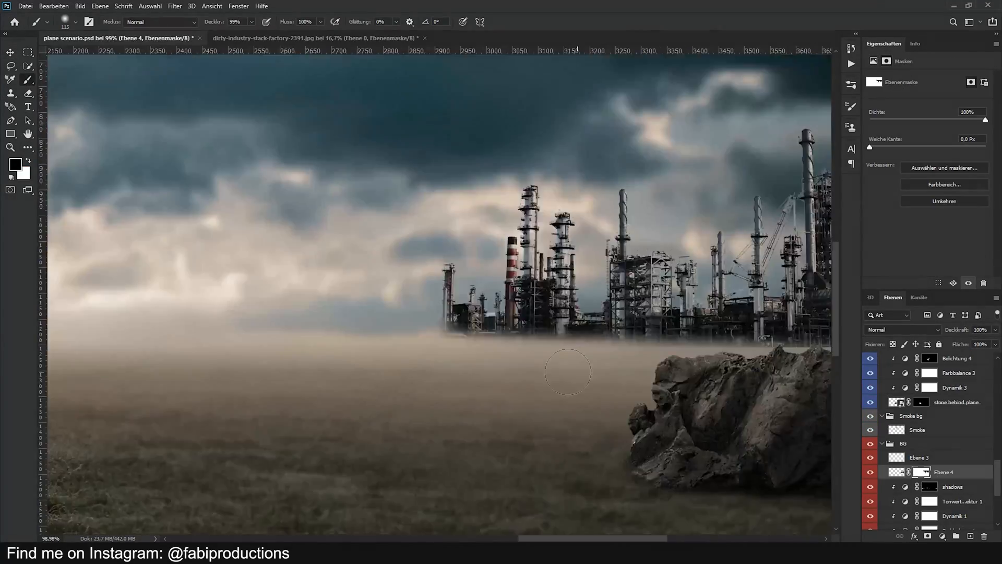
- Add a masked Levels adjustment over the foreground grass and rocks near the fire
left_click(174, 6)
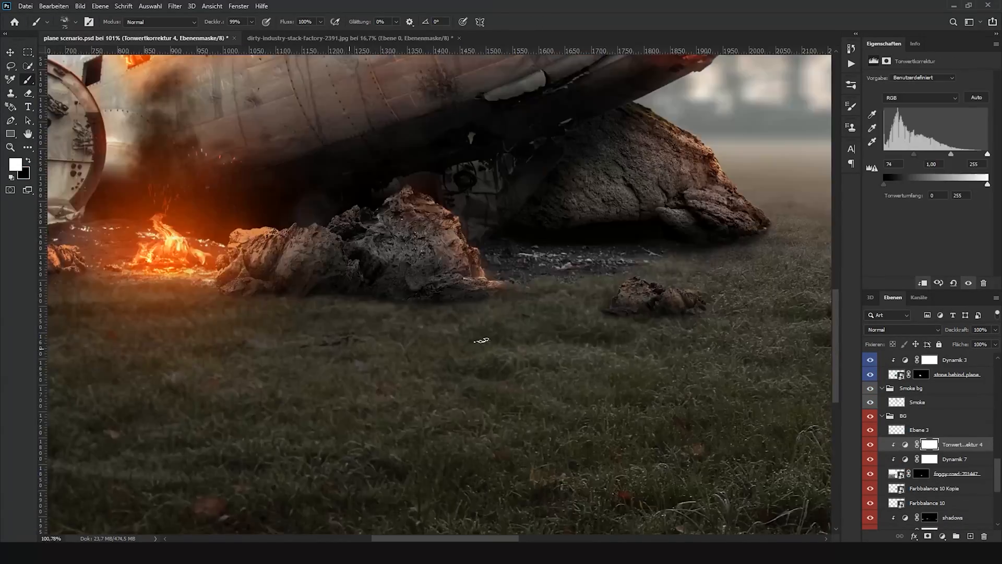
left_click(957, 385)
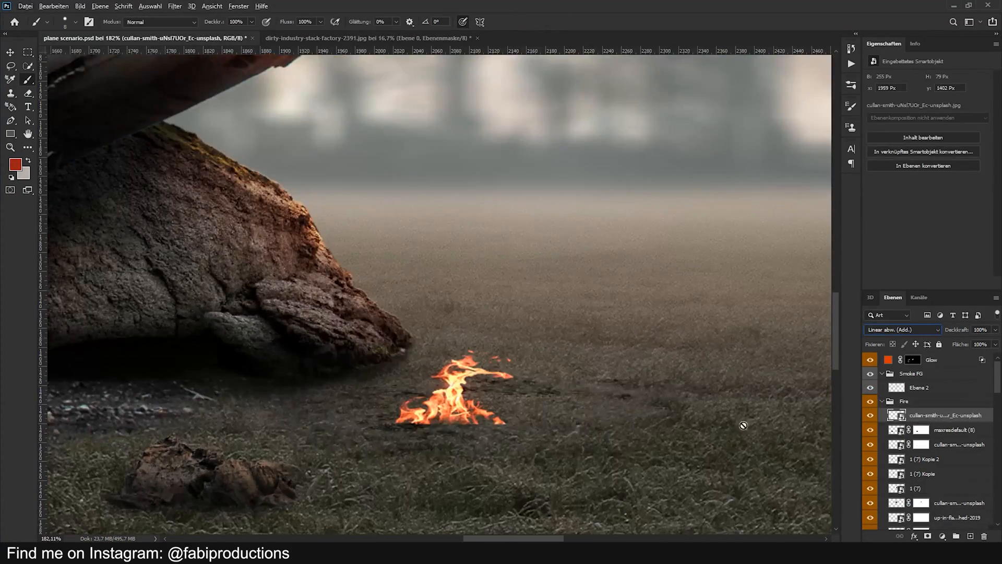
- Draw the red flag above the burning plane and erase ragged edges along it
left_click(943, 415)
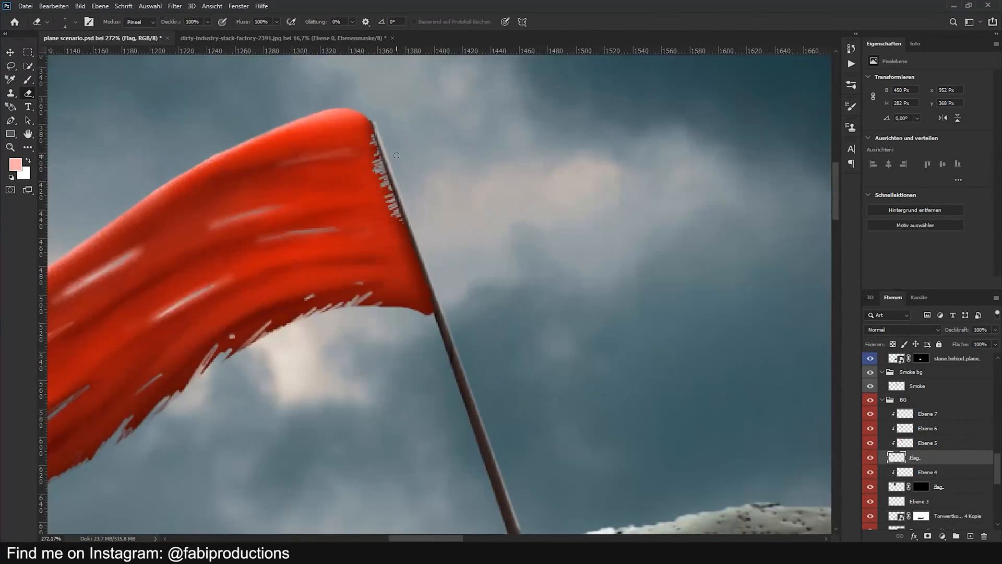
left_click(927, 428)
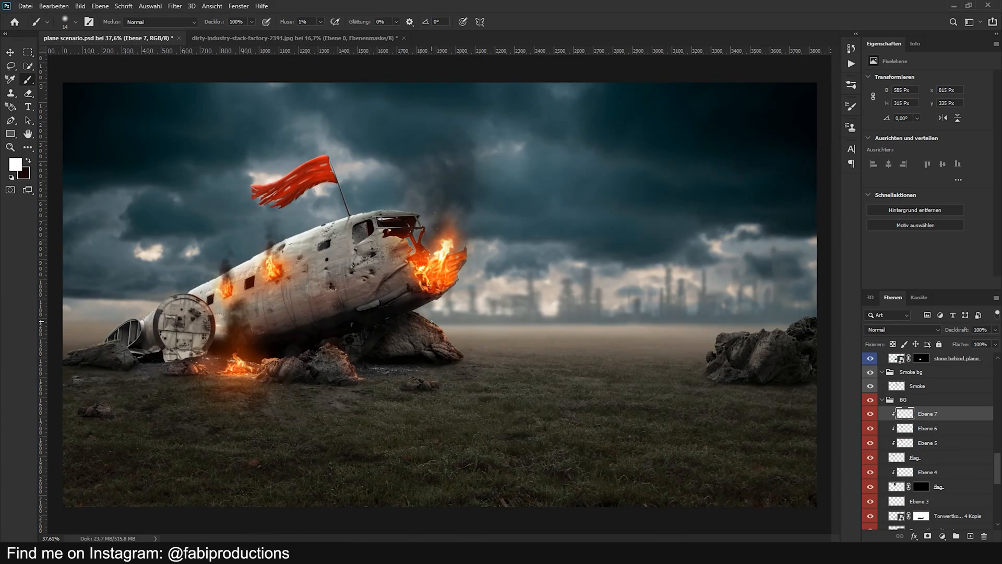
- Trace the skull-faced man's outline with the Pen tool, adding points along his jaw
left_click(262, 38)
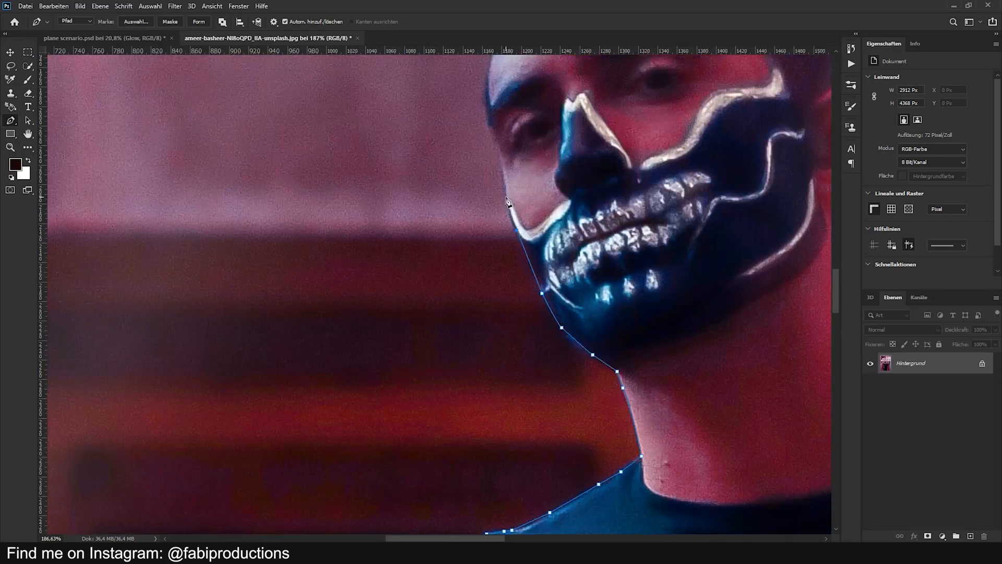
left_click(103, 38)
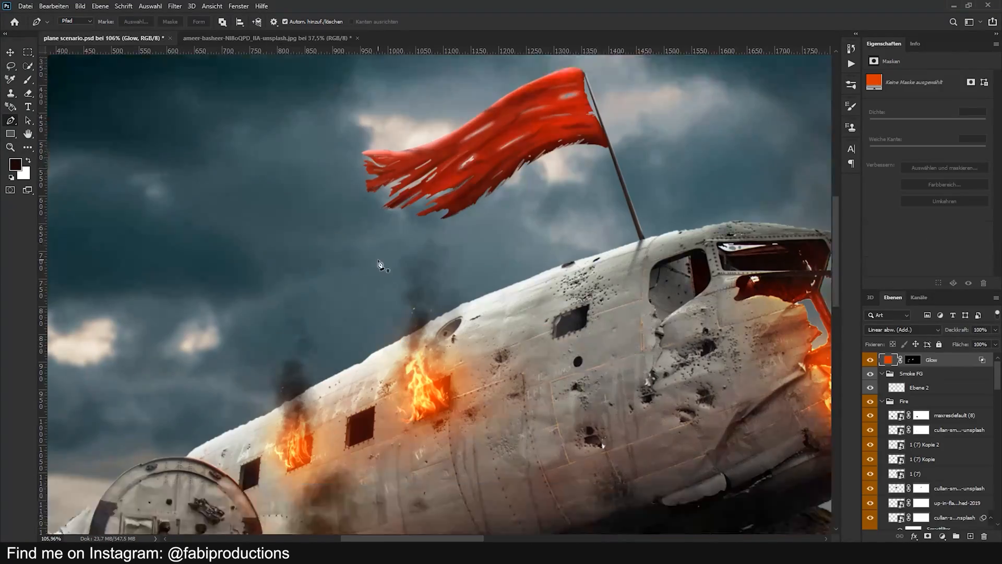
left_click(268, 37)
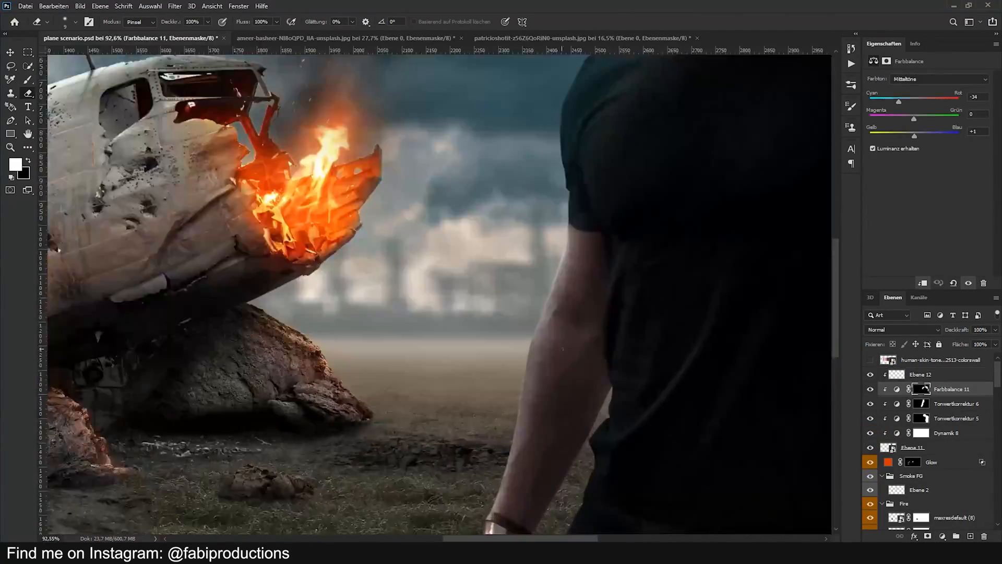
- Place the cut-out man beside the burning plane and paint colour-matching touches on him
left_click(920, 374)
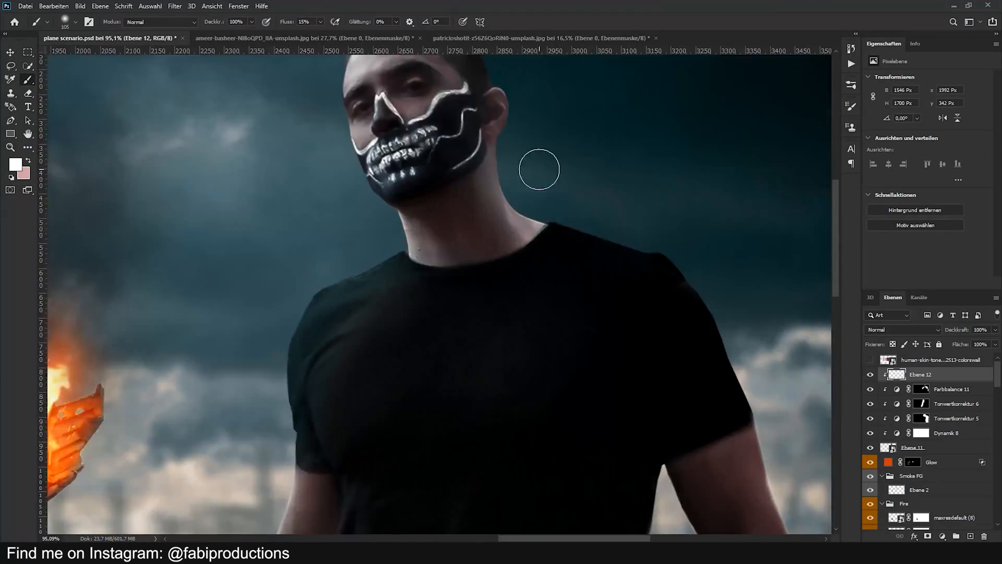